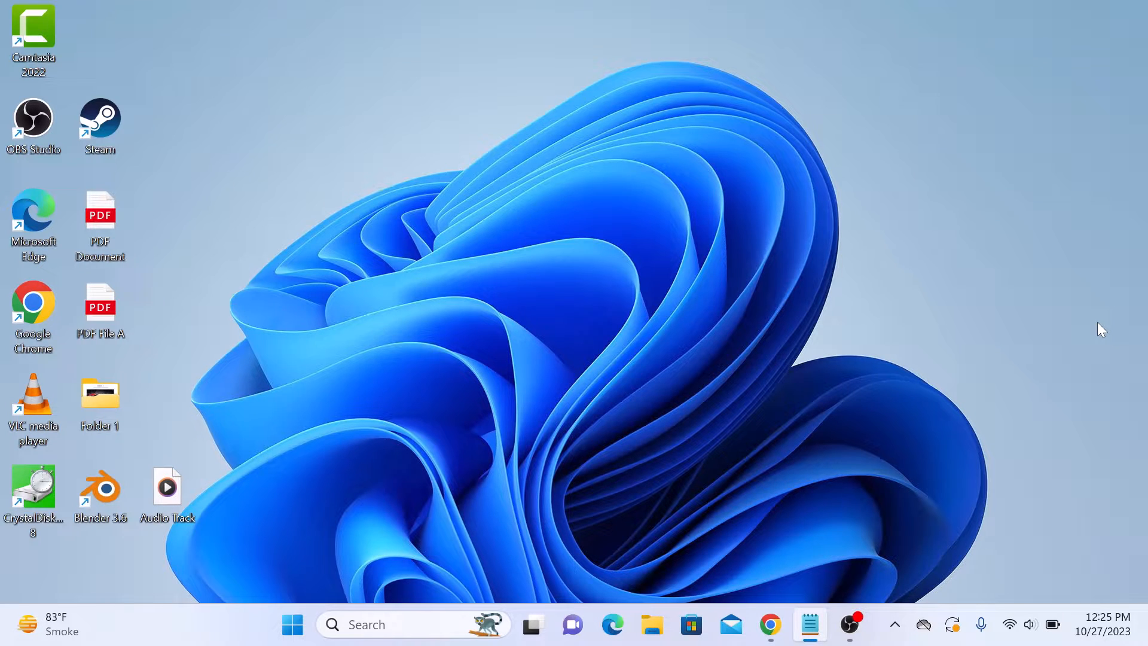
# Step: Launch Google Chrome from the taskbar, landing on the YouTube home page
pyautogui.click(770, 624)
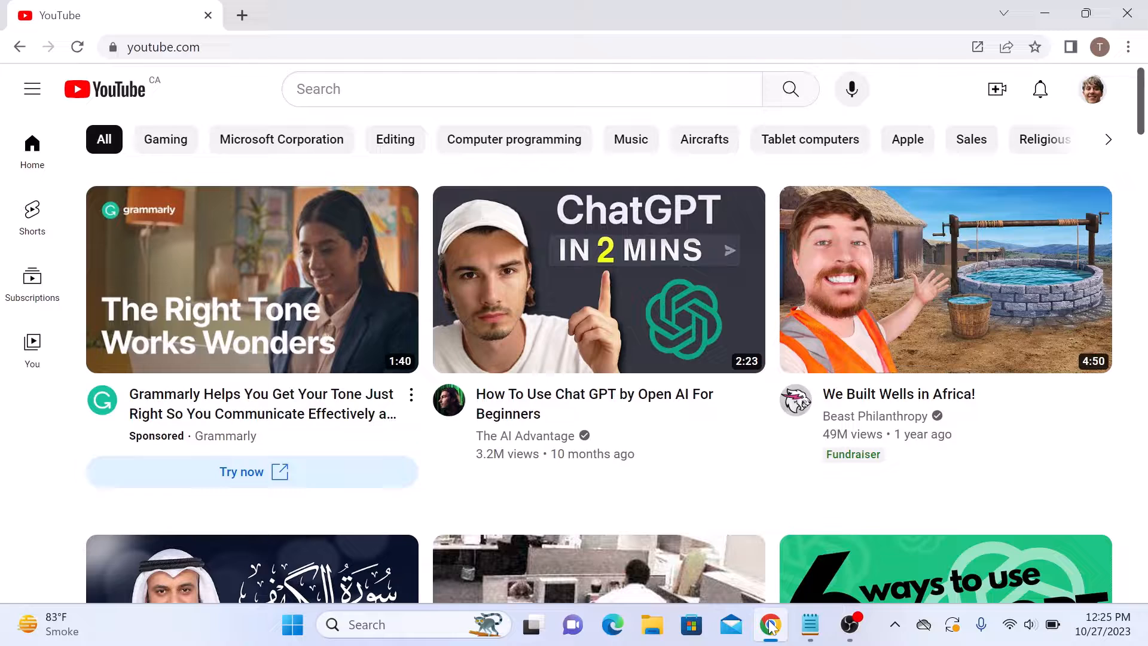
pyautogui.moveTo(838, 525)
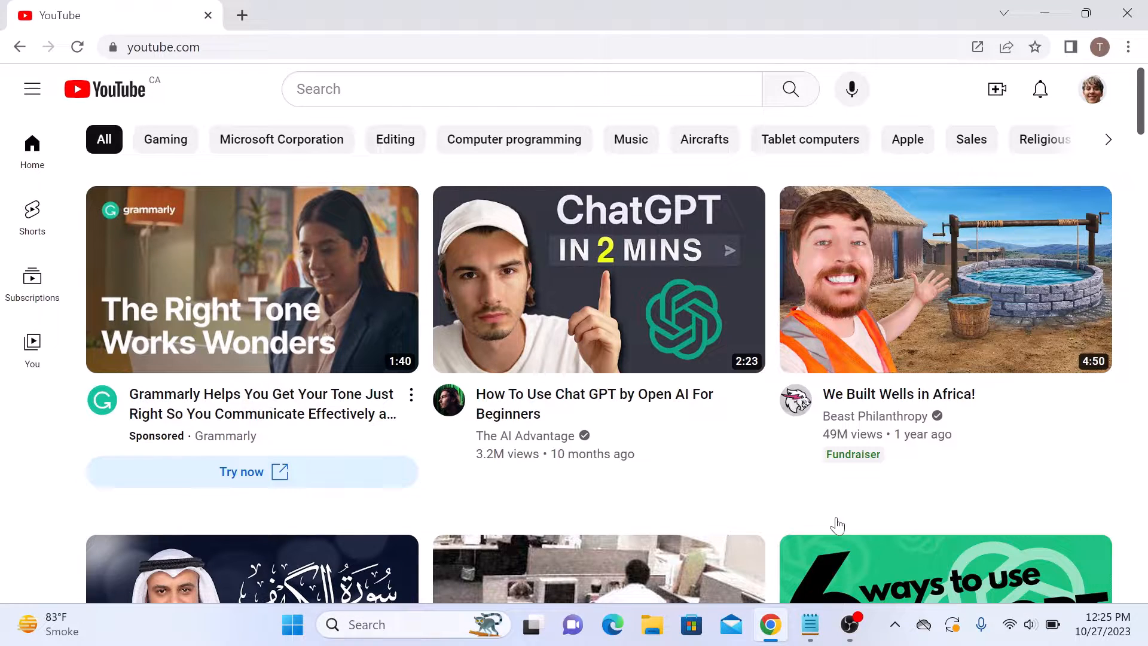
# Step: Go to YouTube Studio through the profile avatar's account menu
pyautogui.click(1091, 89)
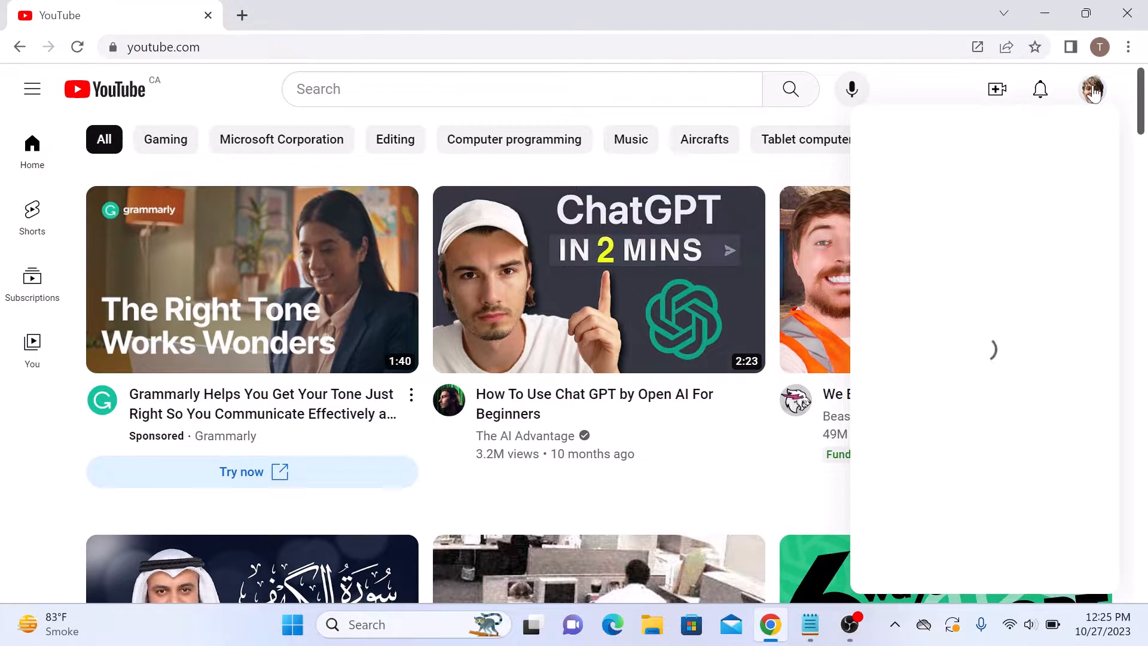
pyautogui.click(1091, 88)
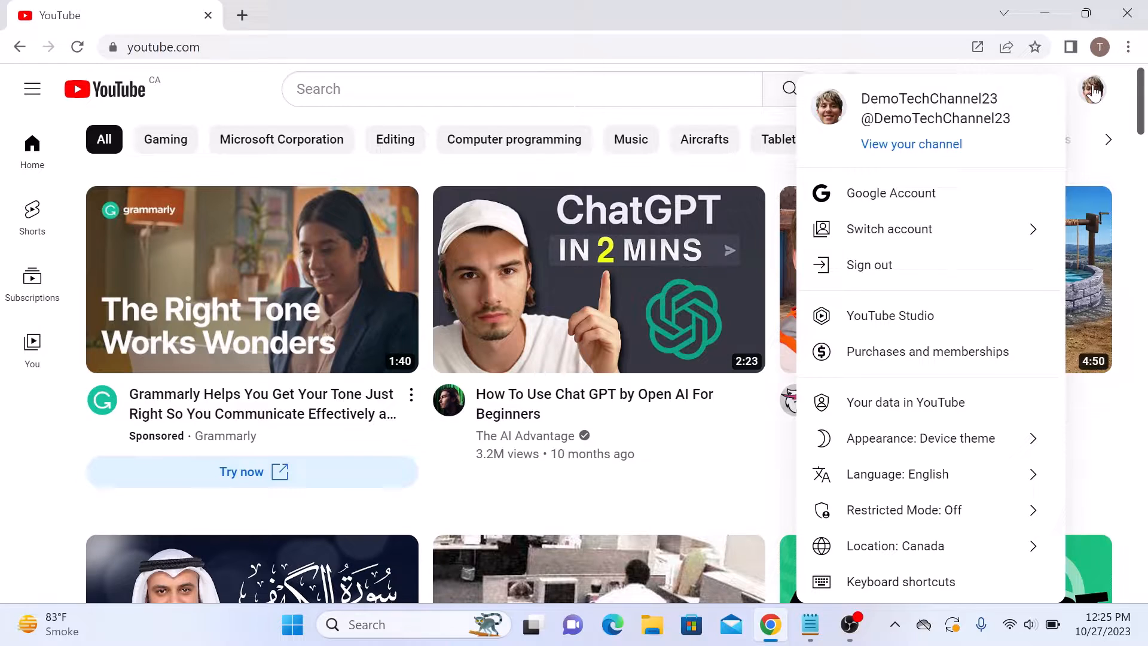
pyautogui.moveTo(890, 316)
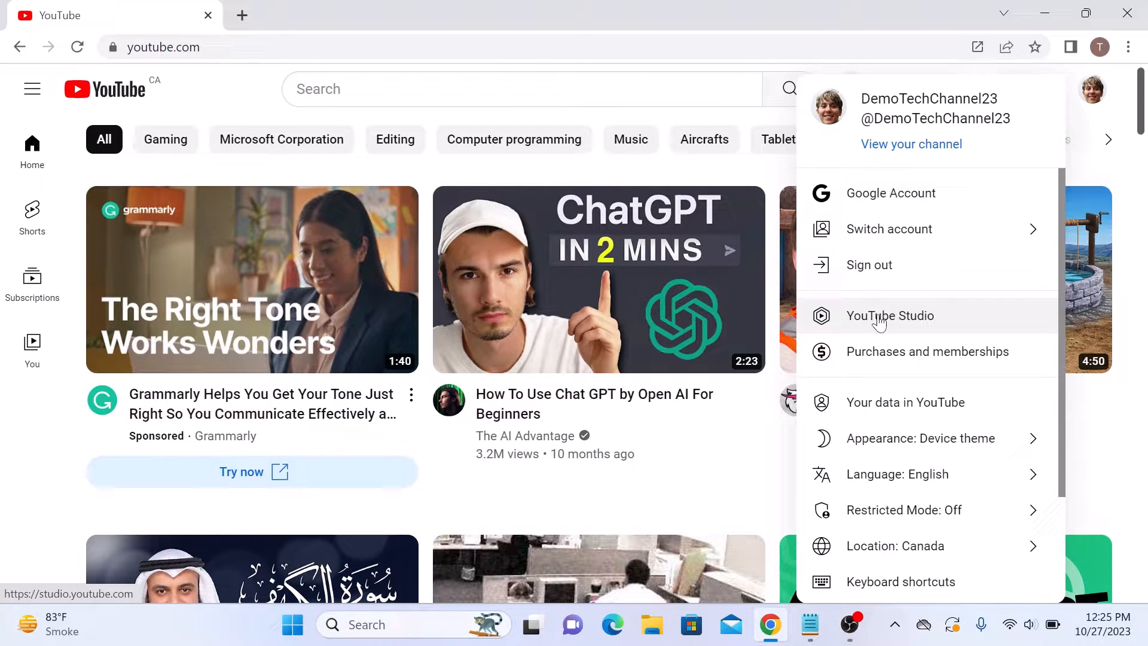
pyautogui.click(891, 315)
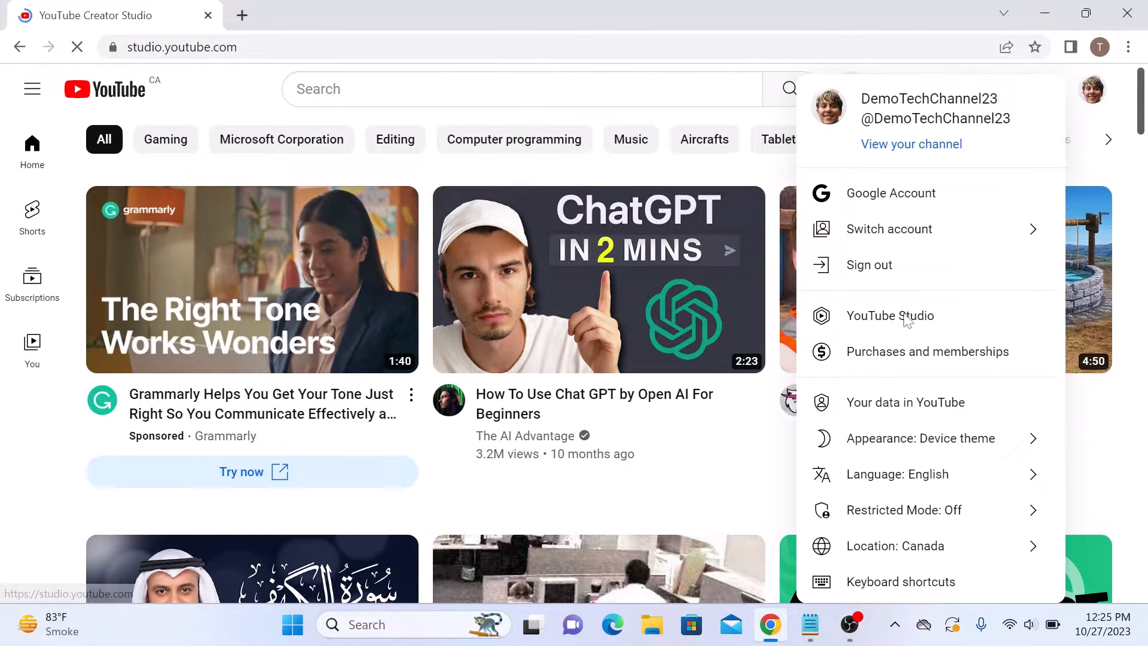
# Step: Choose Create post from the Studio CREATE menu to open the Community composer
pyautogui.click(889, 316)
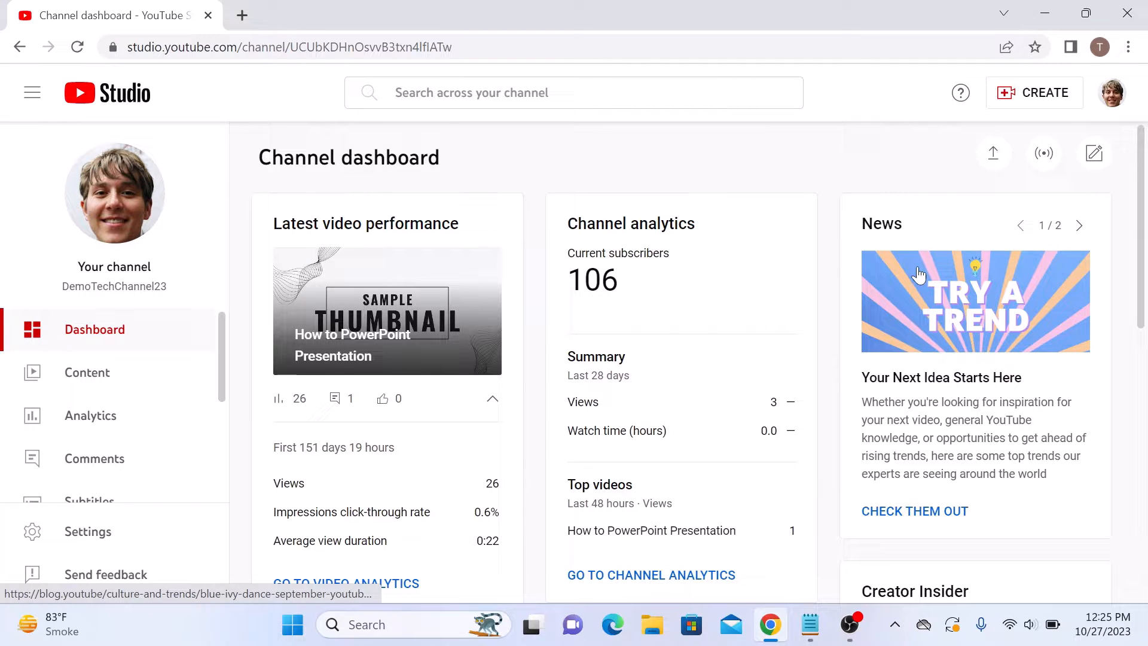
pyautogui.click(1034, 92)
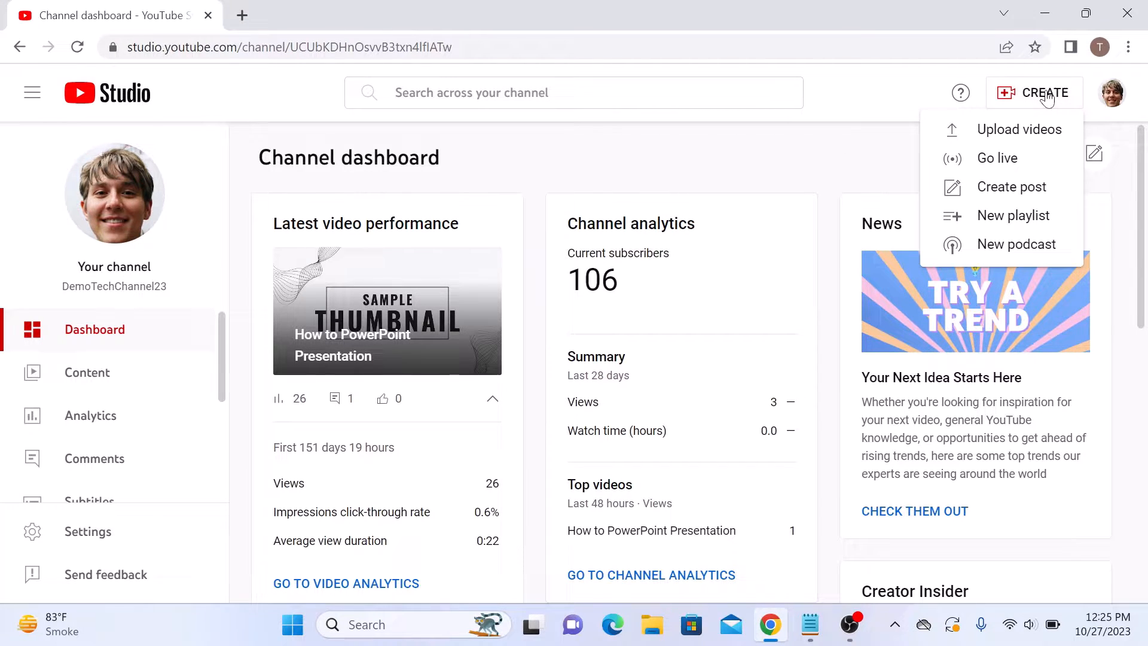
pyautogui.moveTo(1012, 198)
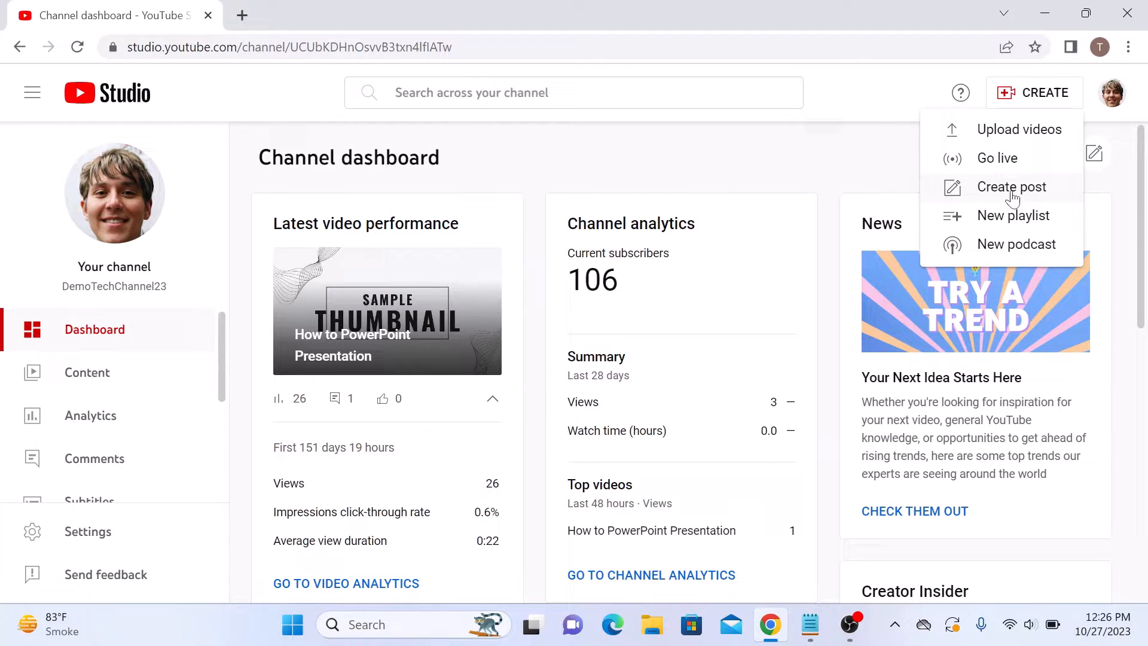
pyautogui.click(1012, 187)
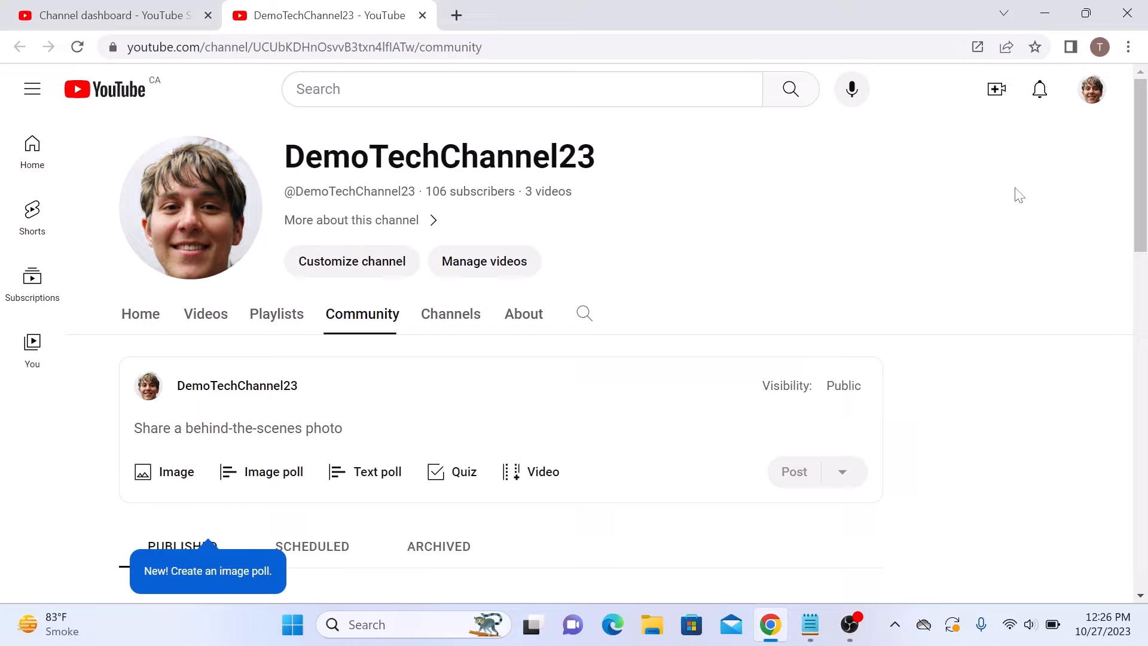
pyautogui.moveTo(646, 365)
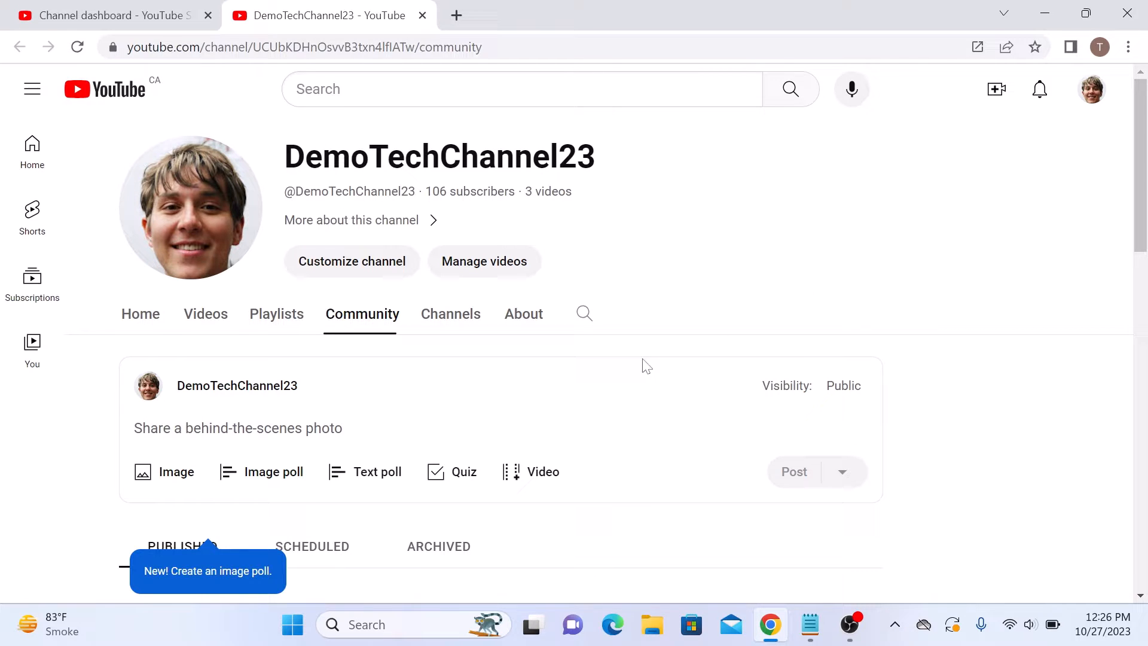
pyautogui.moveTo(377, 472)
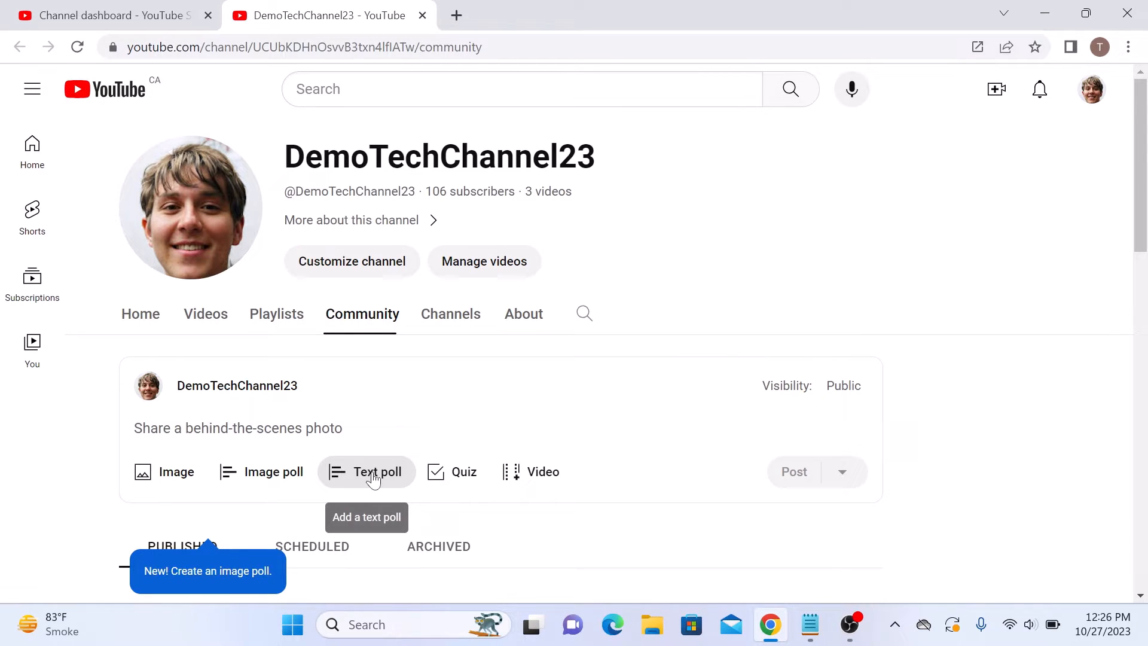
# Step: Switch the community post composer to a text poll
pyautogui.click(377, 472)
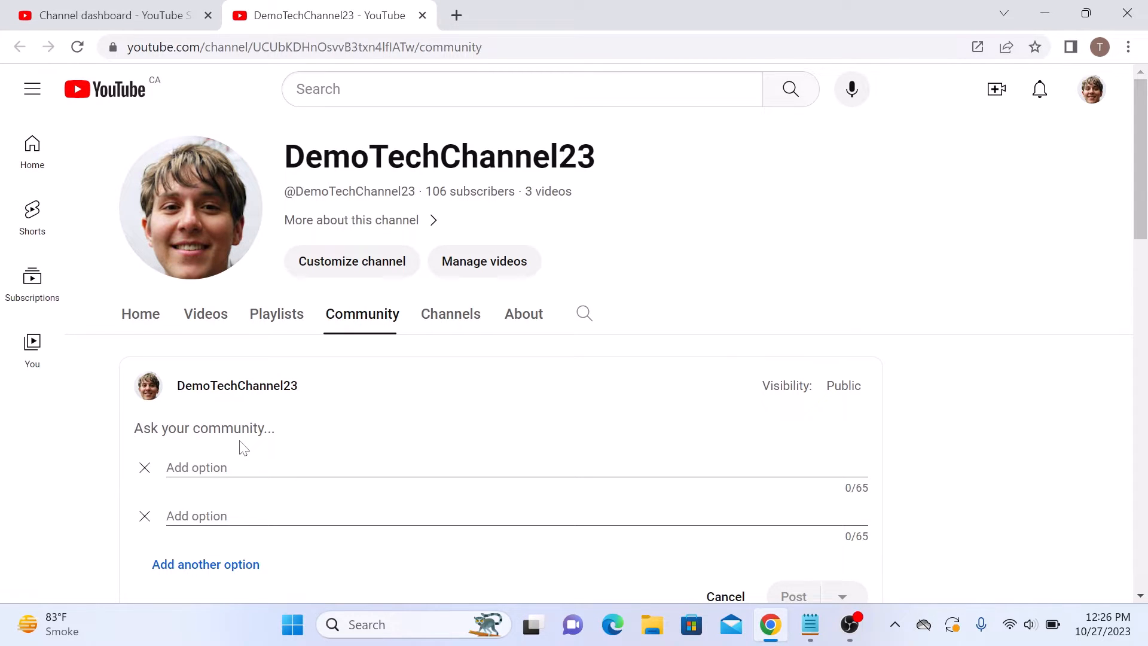
# Step: Enter the question 'Which Operating System is Better?' with options Windows and MacOS
pyautogui.click(205, 427)
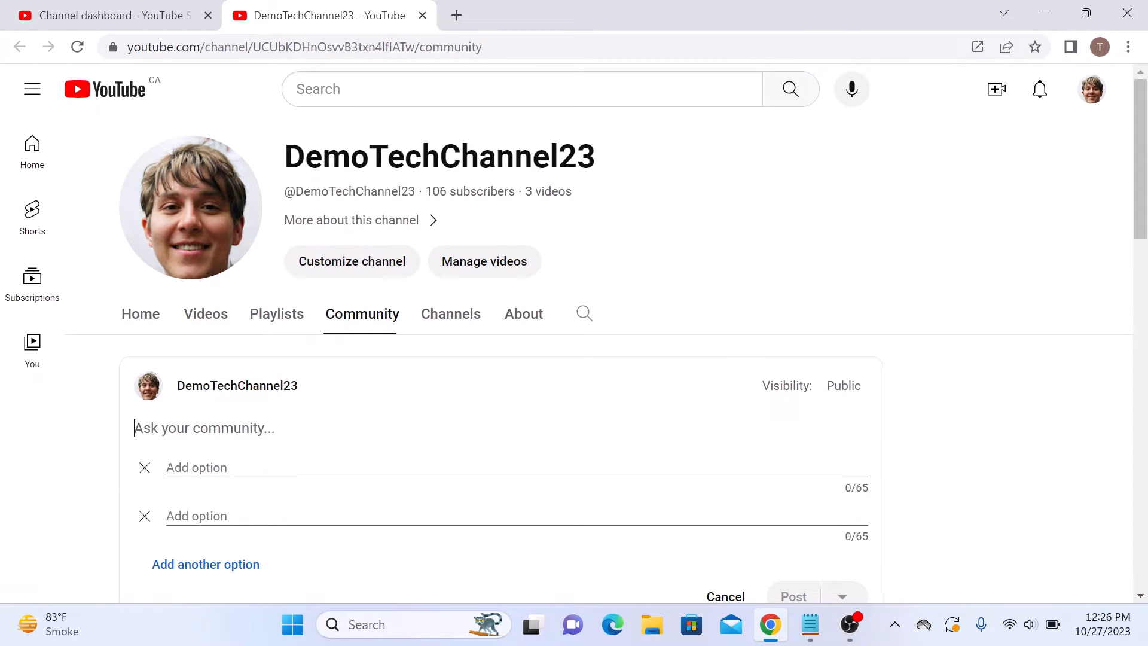
pyautogui.write('Which Operating  System is Better?')
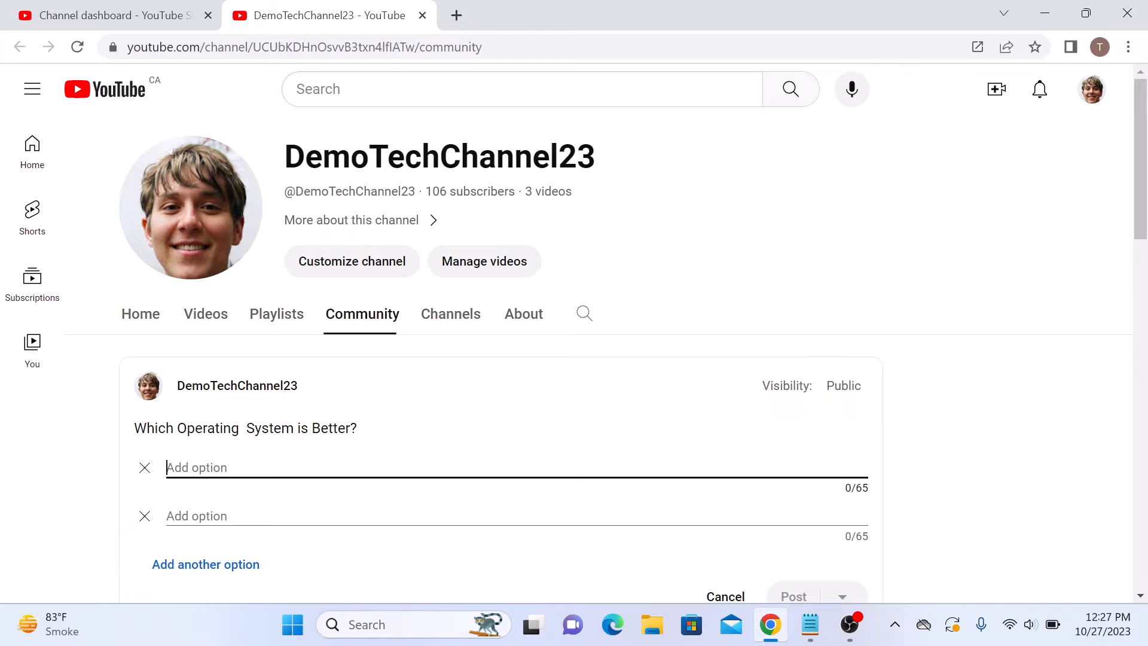
pyautogui.write('Windows')
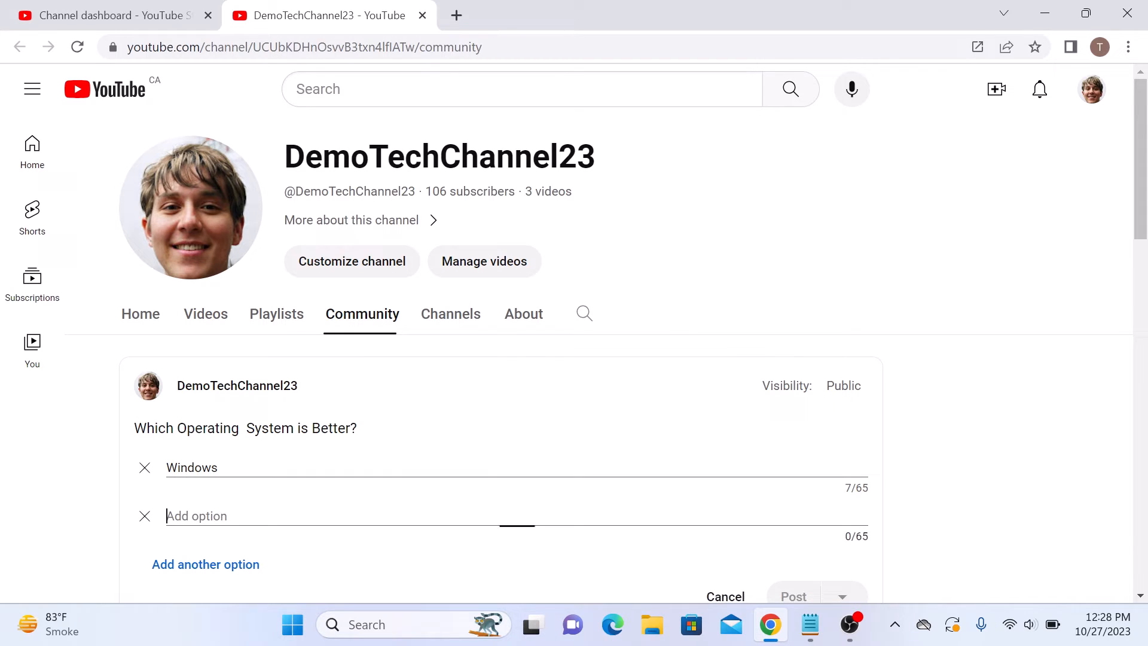
pyautogui.write('MacOS')
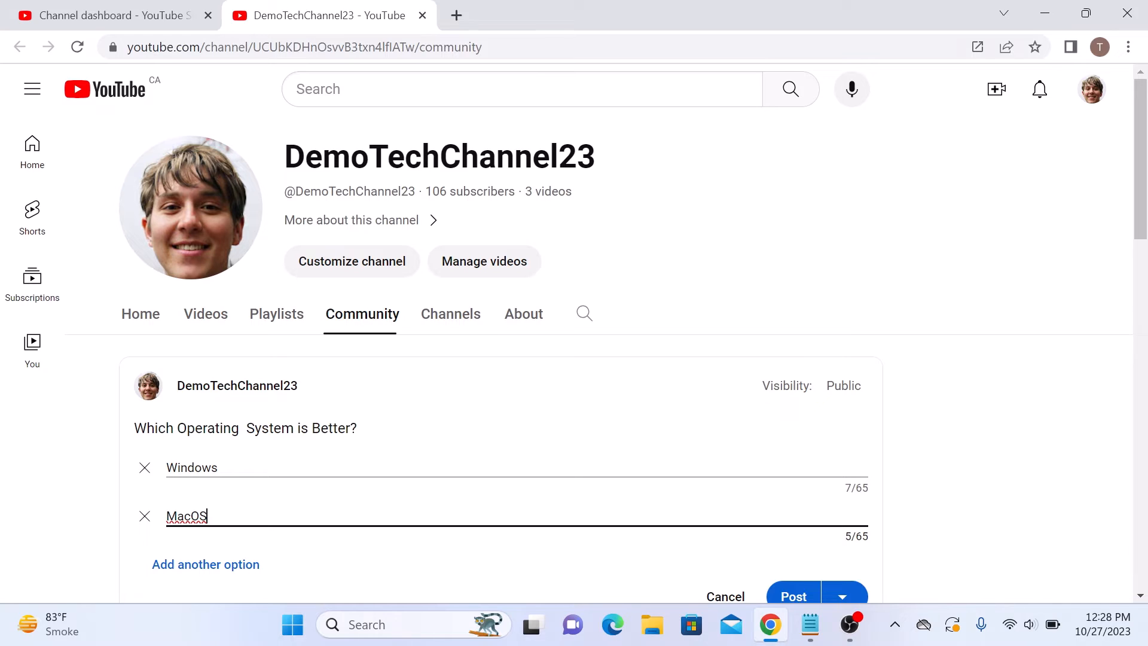
pyautogui.moveTo(206, 564)
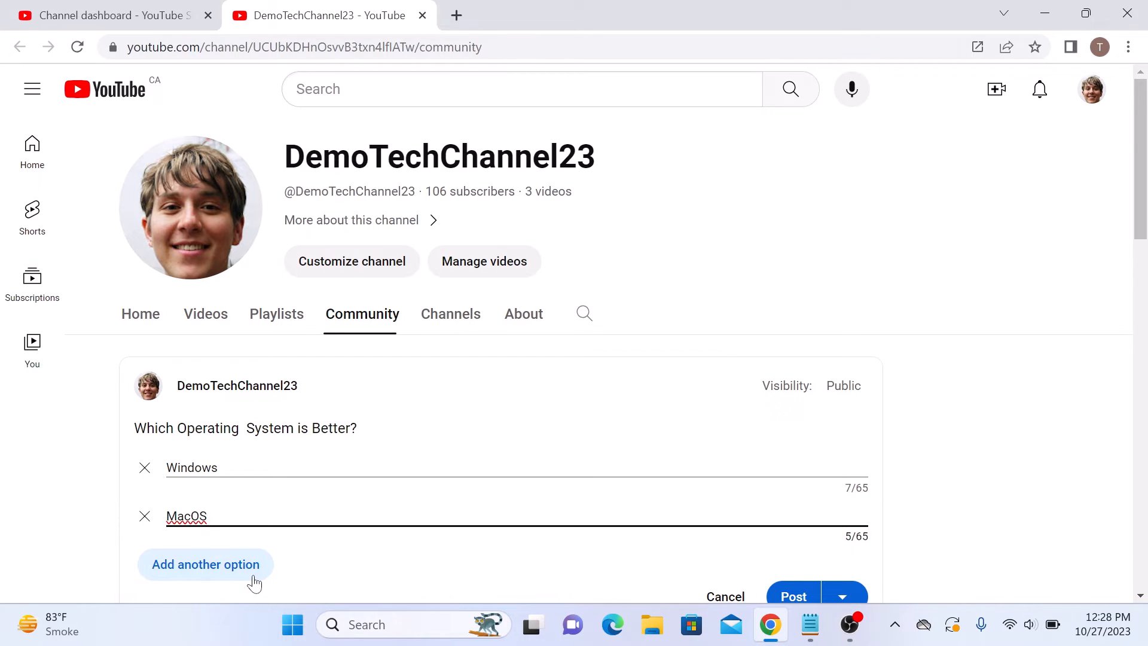
pyautogui.scroll(-3)
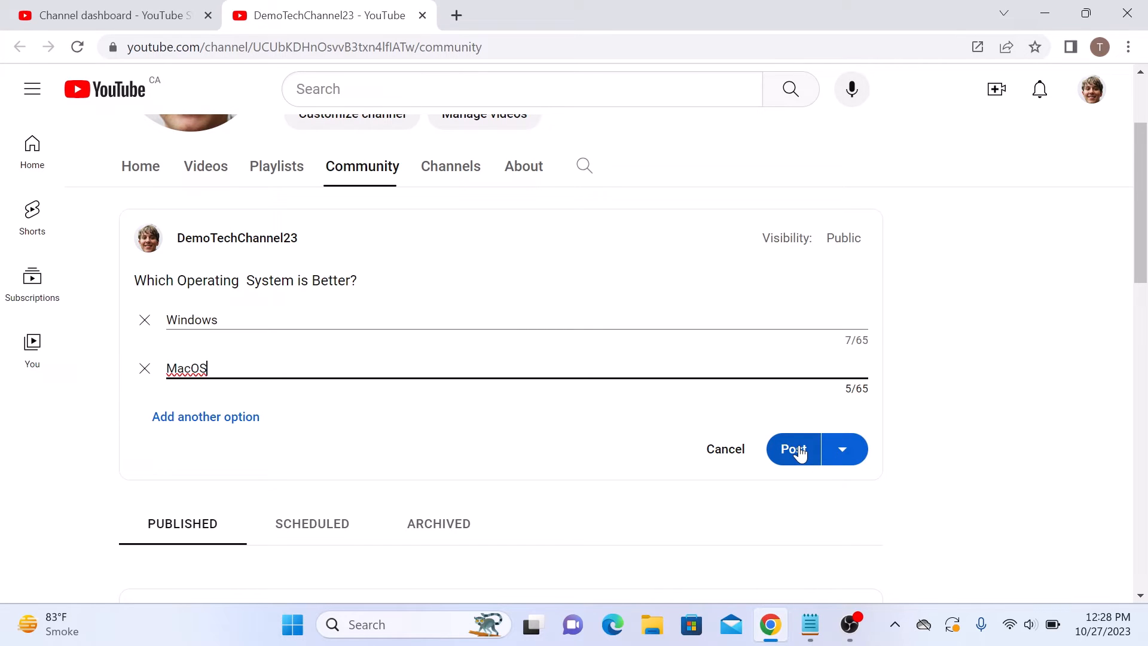
# Step: Publish the Windows-versus-MacOS poll to the Community tab
pyautogui.click(793, 449)
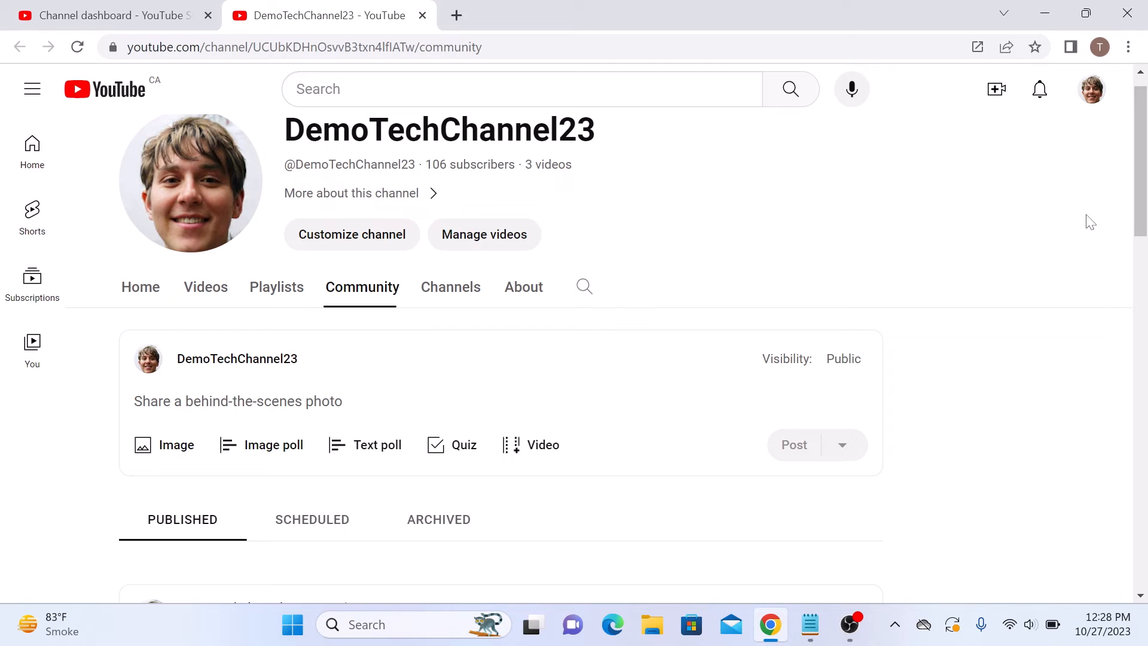
# Step: Start an image poll draft and focus its 'Ask your community' question field
pyautogui.click(273, 444)
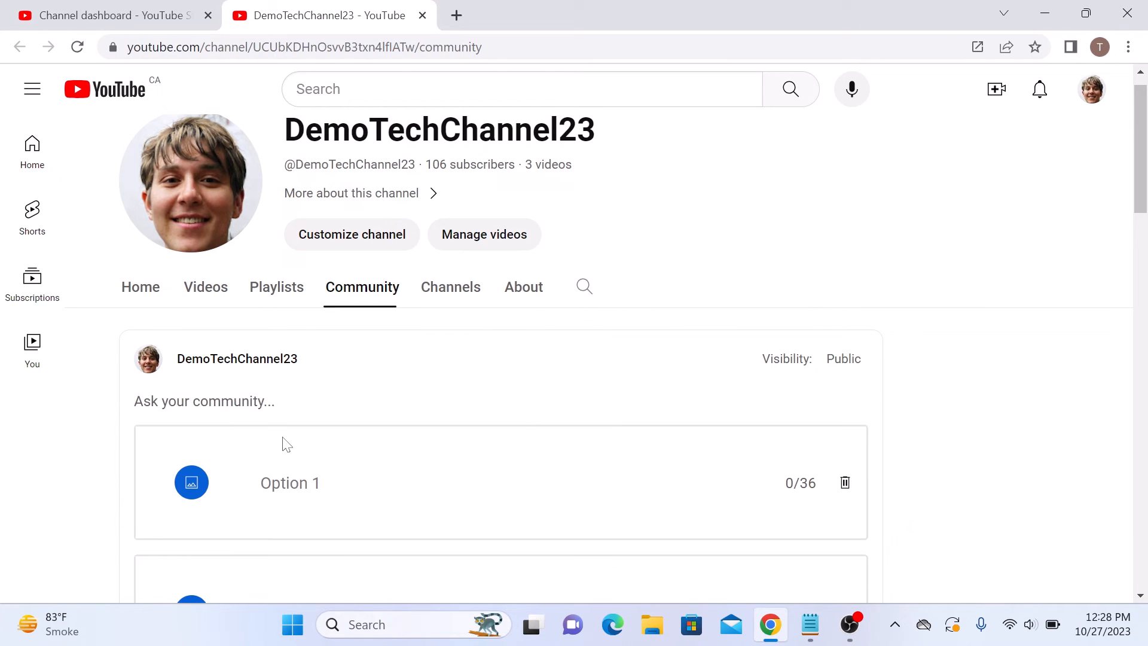
pyautogui.click(206, 401)
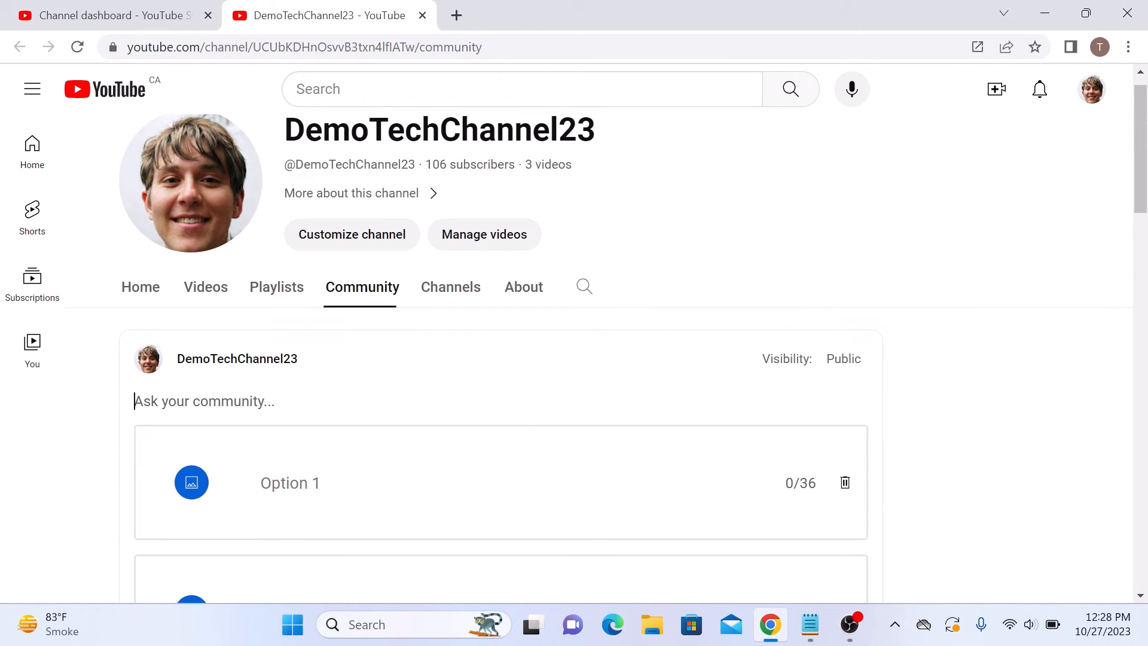
pyautogui.moveTo(443, 457)
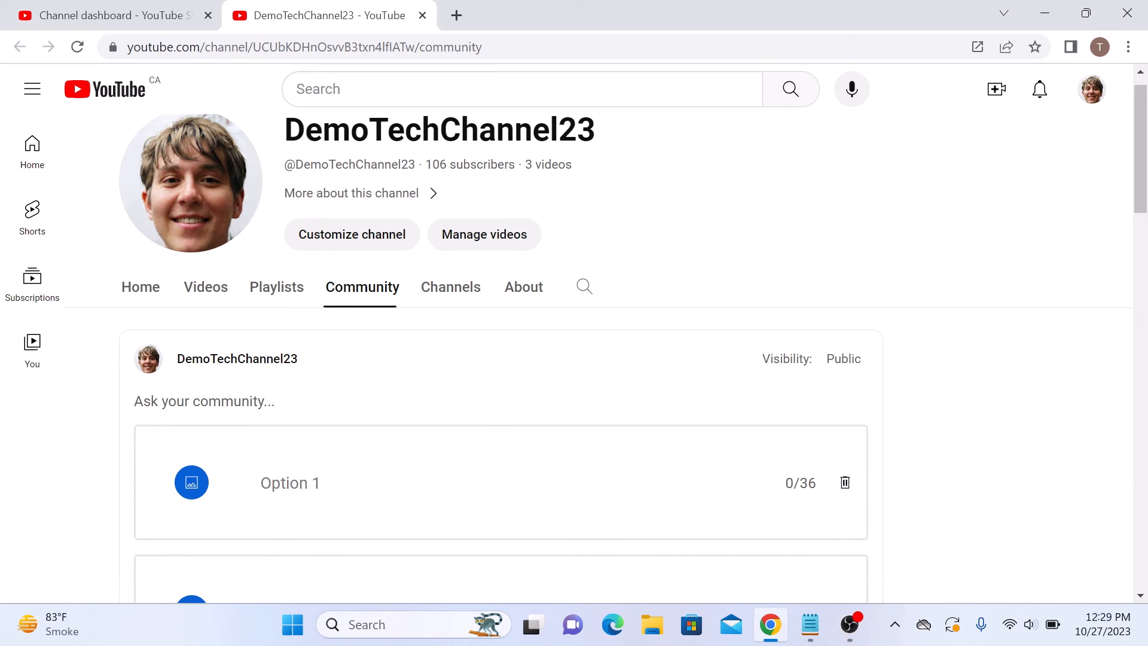
pyautogui.click(203, 401)
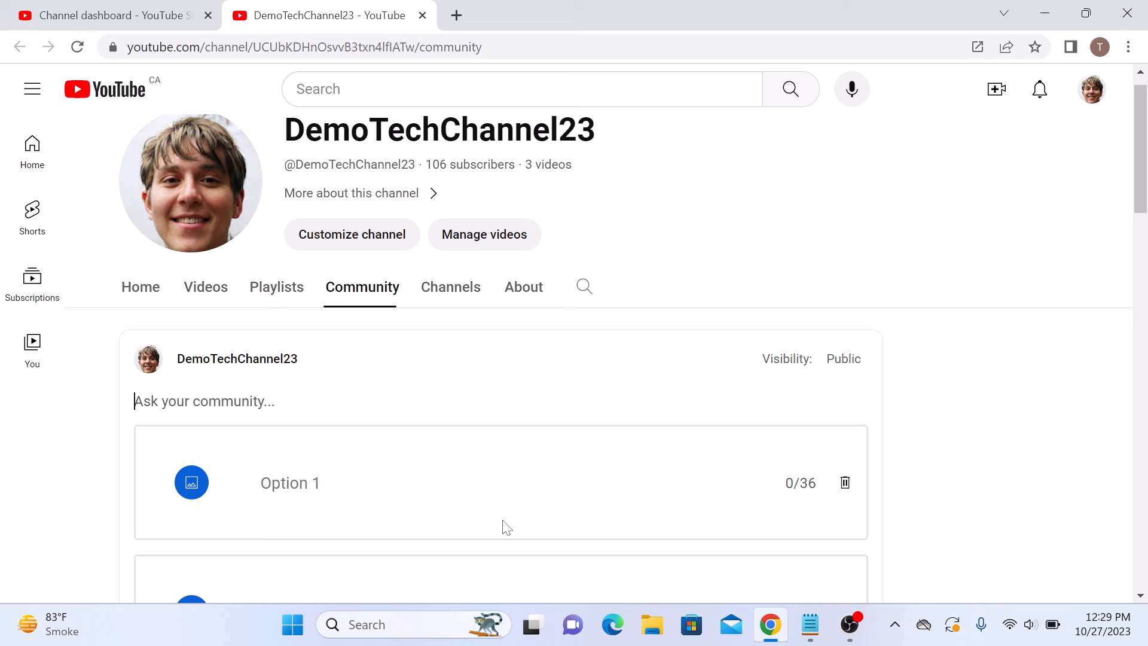